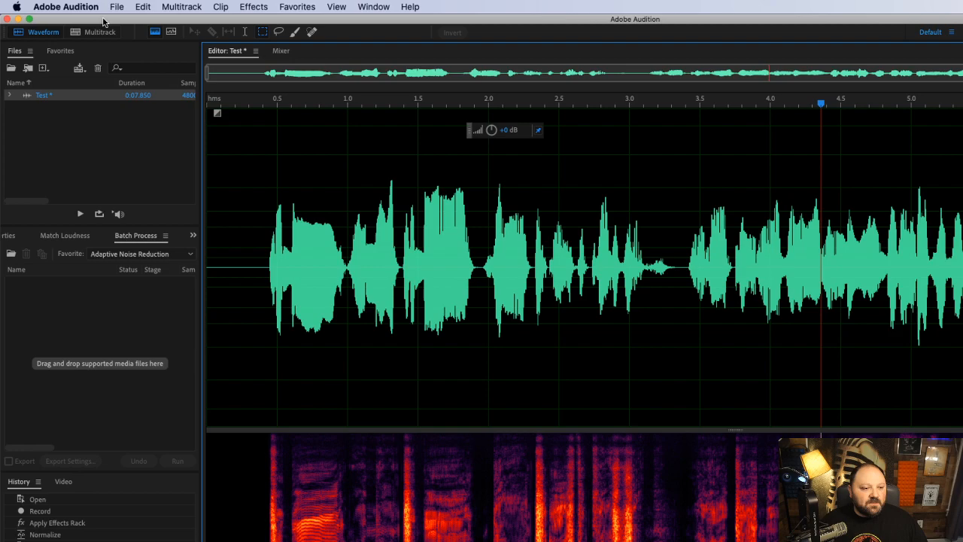
Step: Begin saving the recording as Test.au in Sun/NeXT AU format with μ-Law encoding
left_click(116, 7)
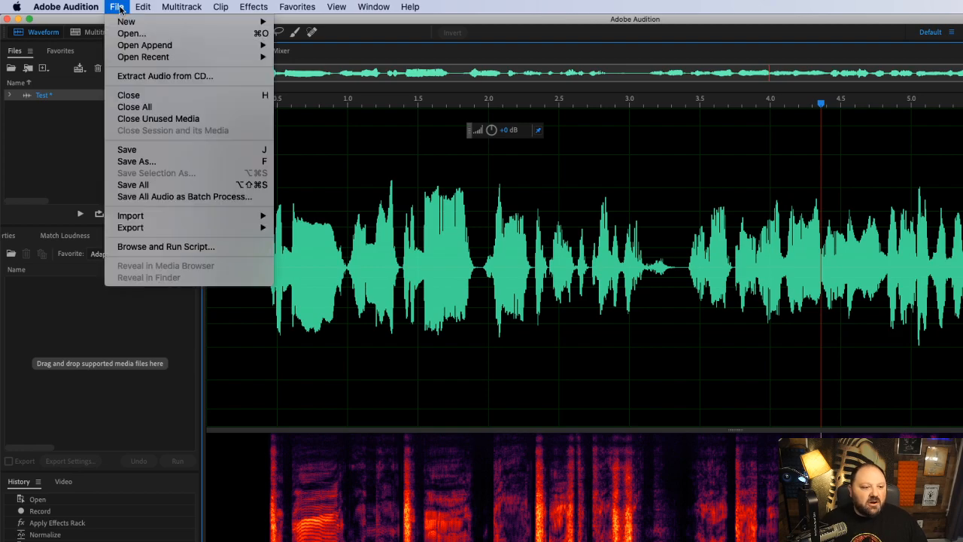
left_click(136, 161)
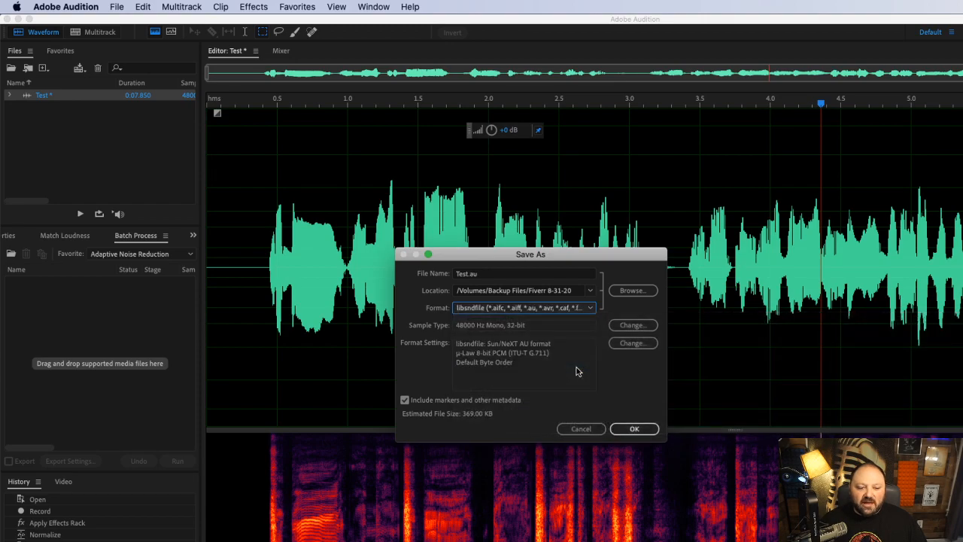
mouse_move(486, 330)
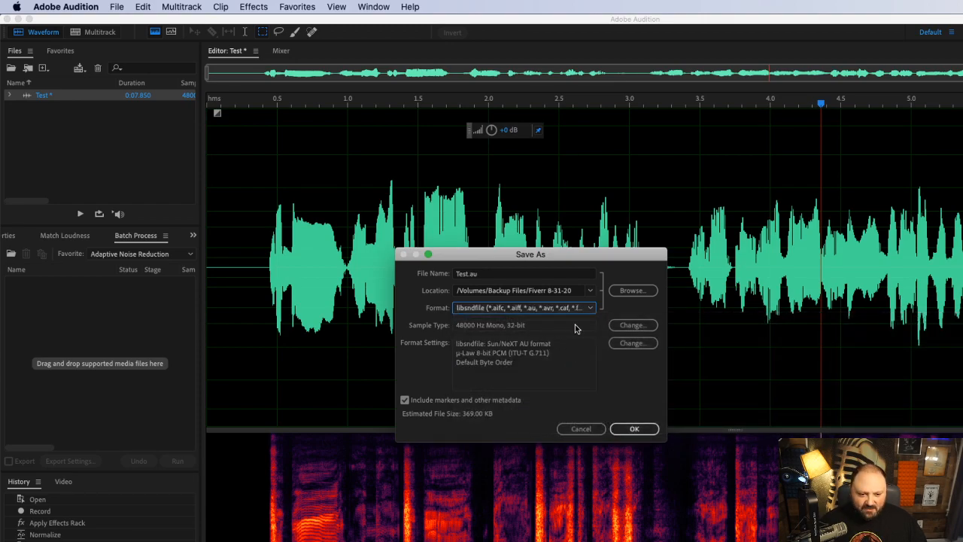
Step: Convert the sample type of Test.au to 8000 Hz mono
left_click(632, 324)
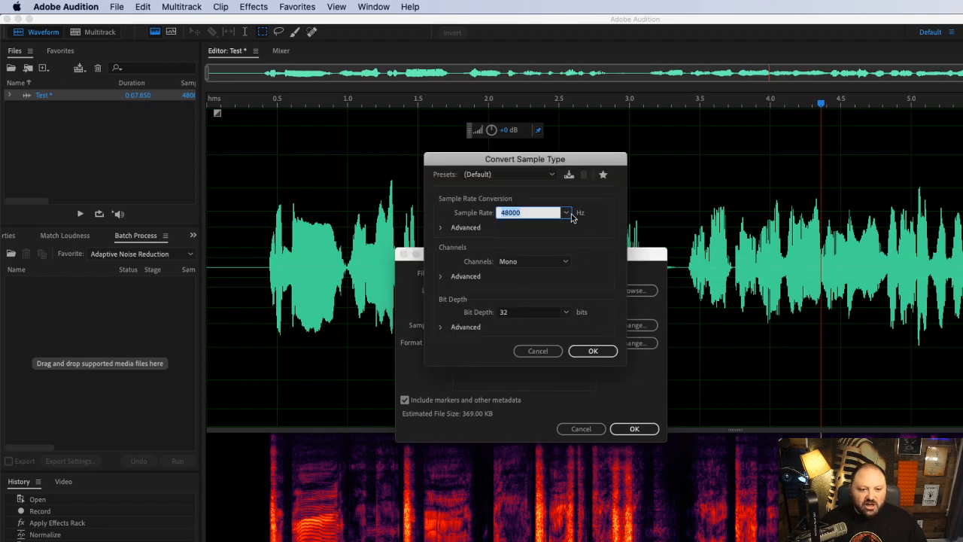
left_click(565, 212)
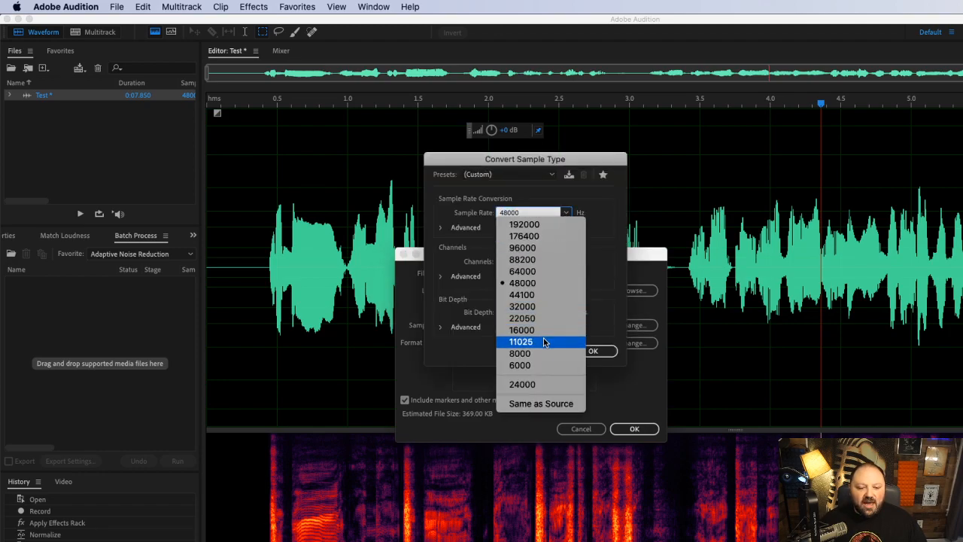
left_click(520, 353)
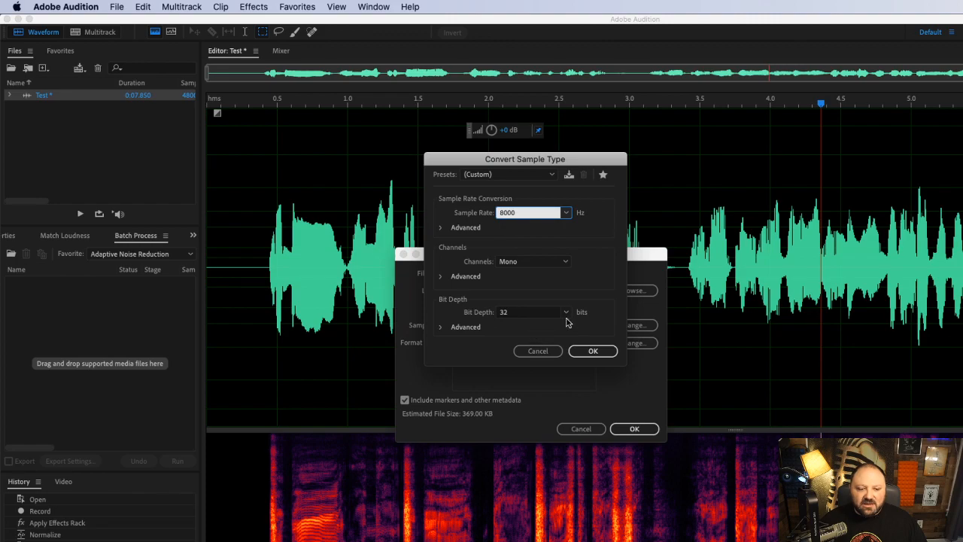
left_click(592, 351)
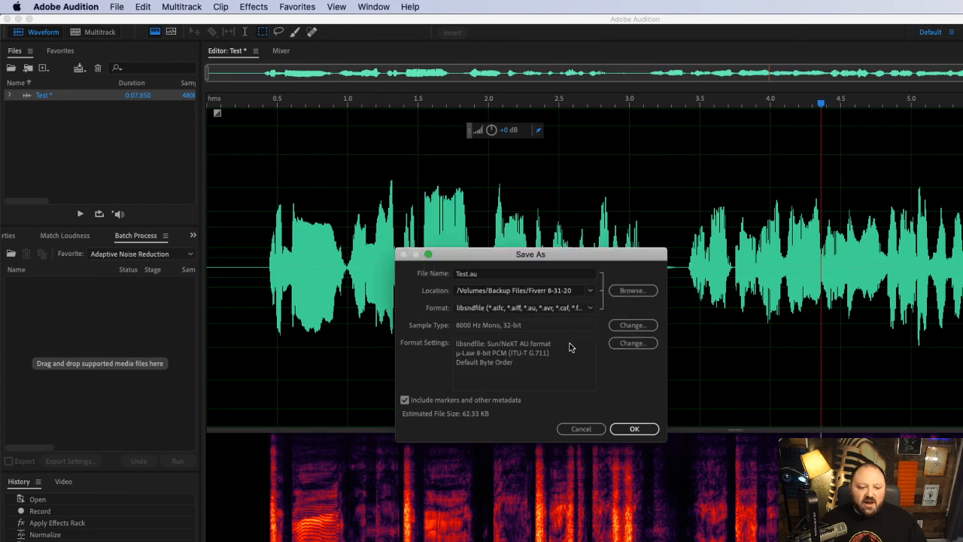
mouse_move(524, 357)
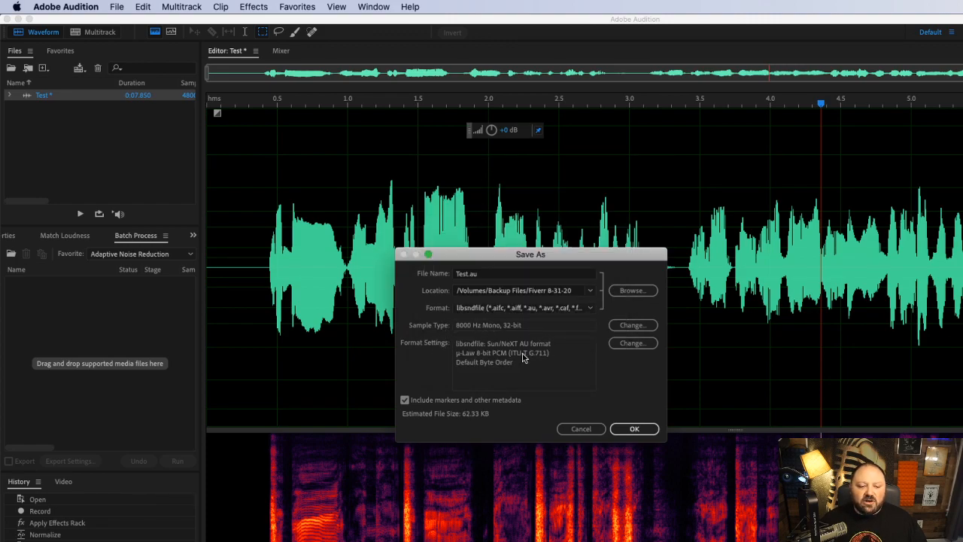
mouse_move(633, 343)
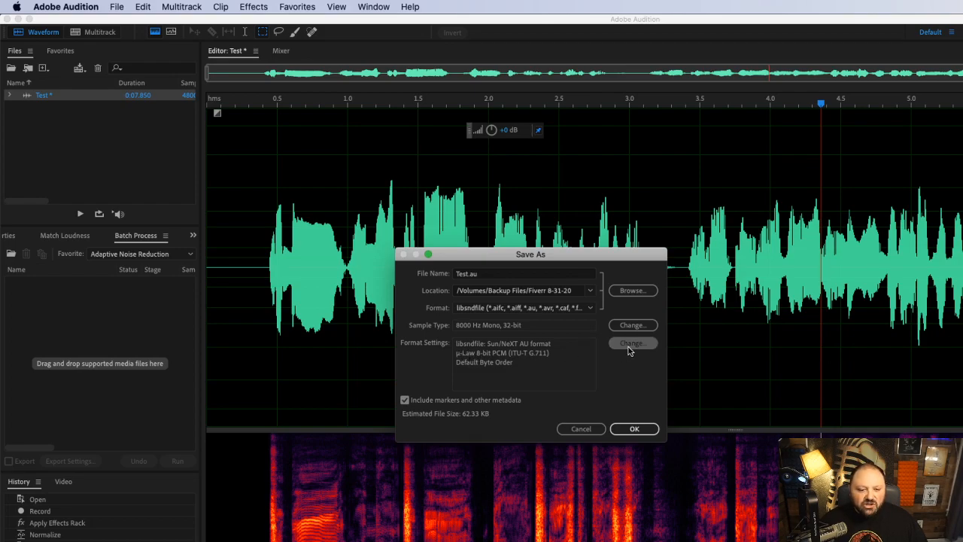
left_click(632, 343)
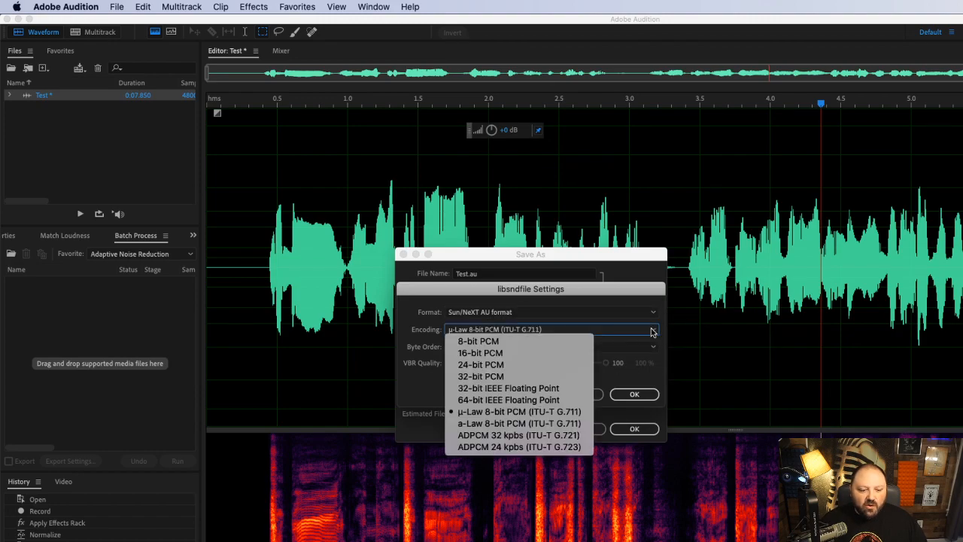
mouse_move(480, 352)
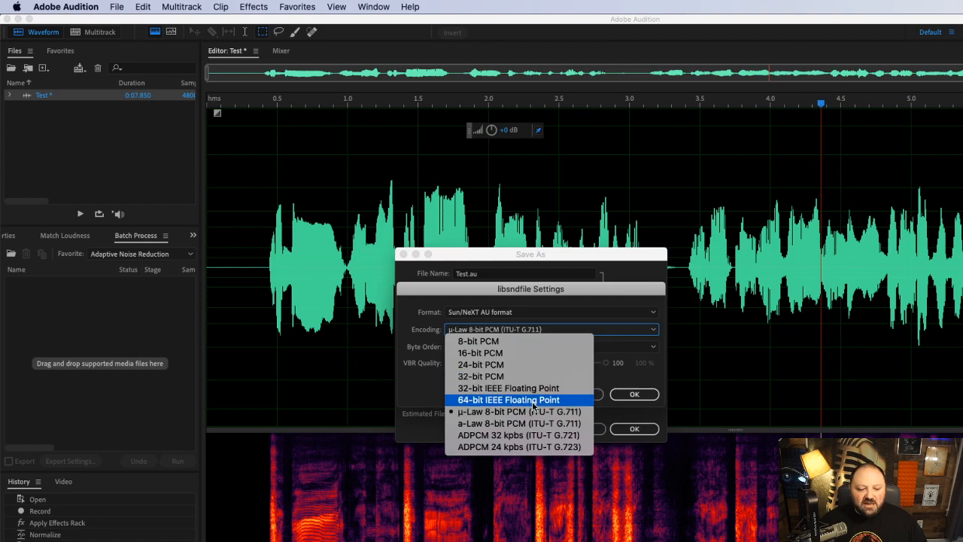
mouse_move(508, 387)
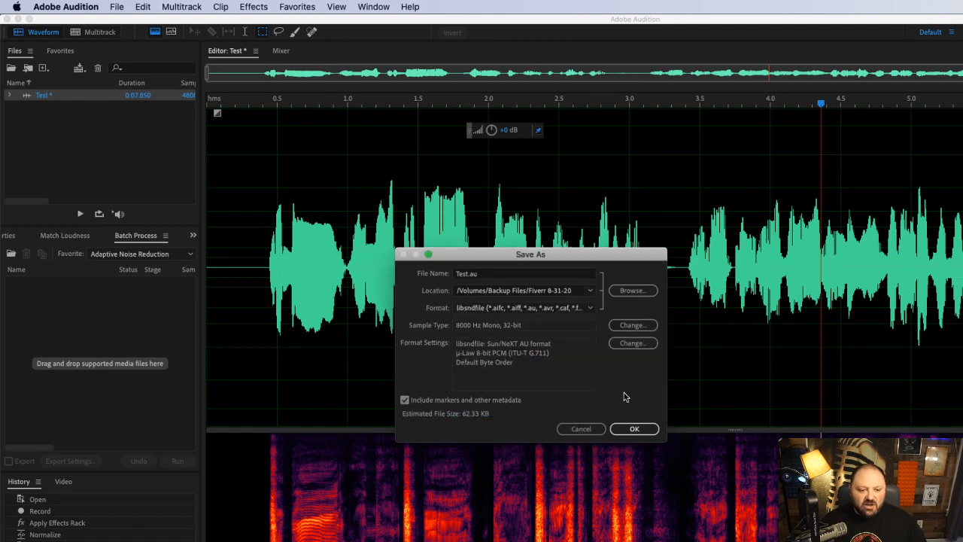
mouse_move(598, 275)
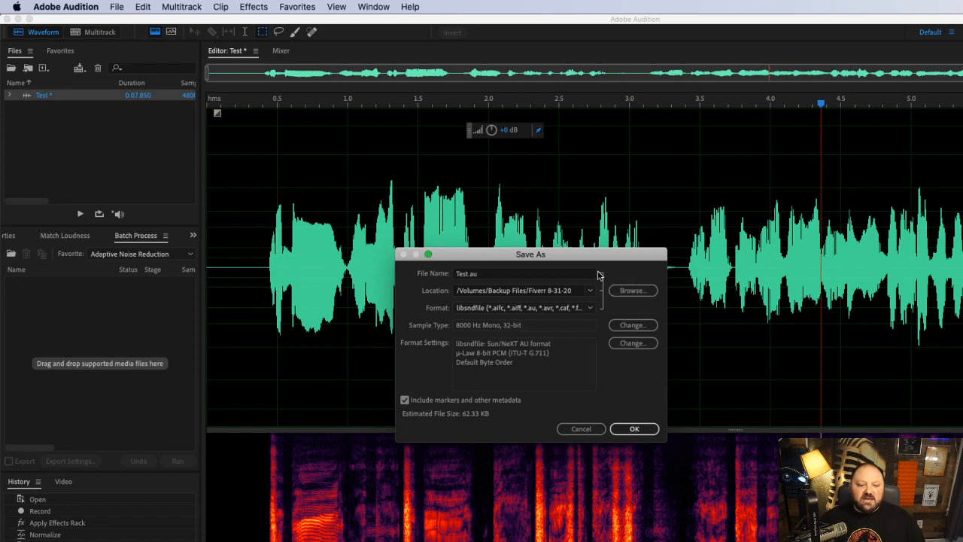
mouse_move(429, 252)
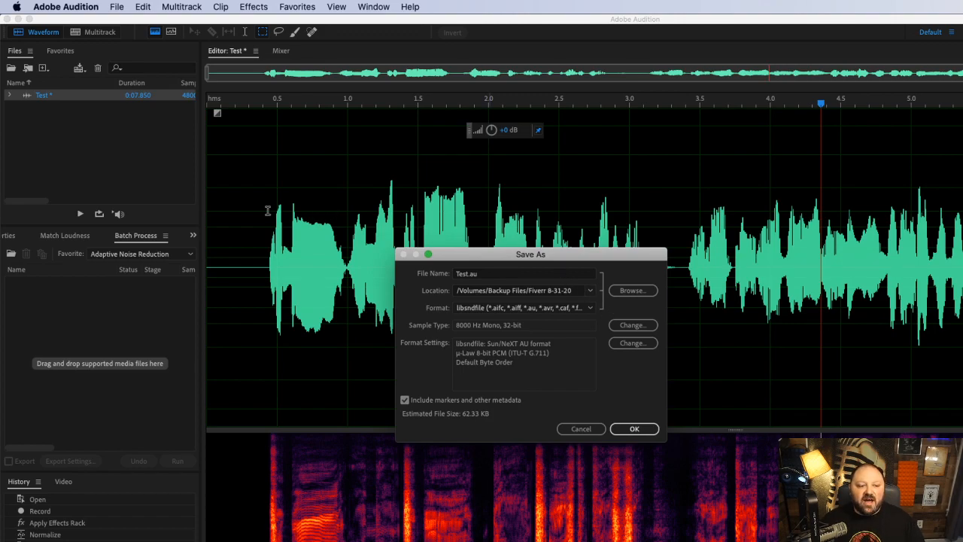
mouse_move(579, 417)
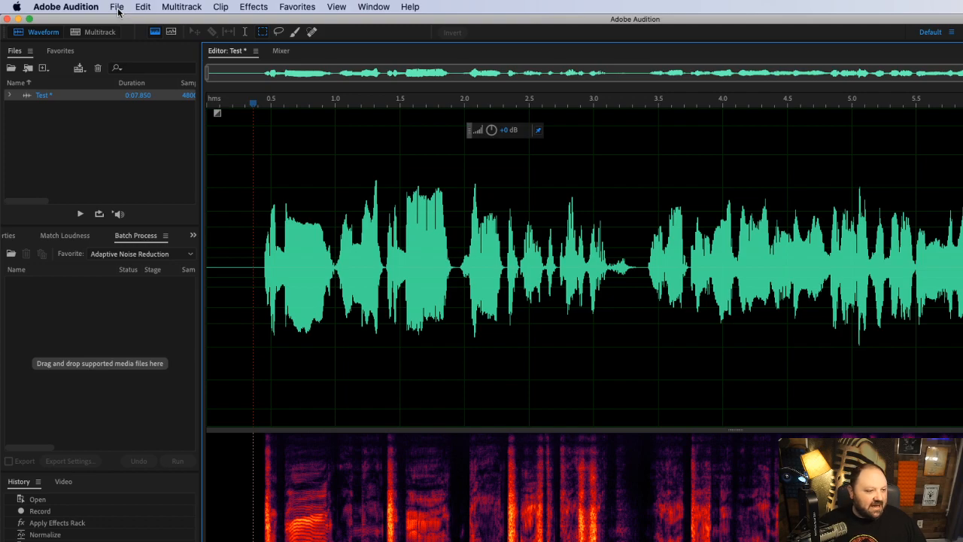
Step: Start Save As for Test.au again and set the sample rate to 8000 Hz
left_click(117, 7)
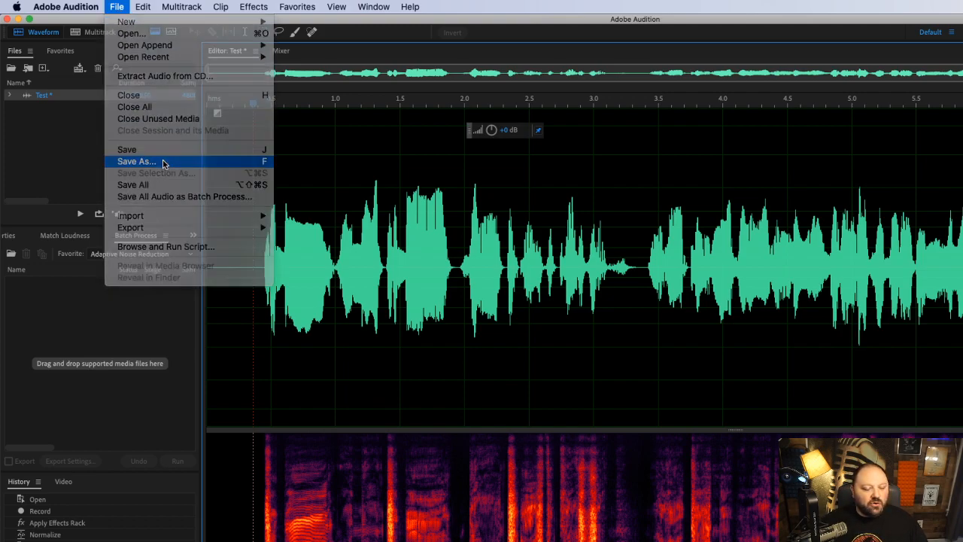
left_click(136, 161)
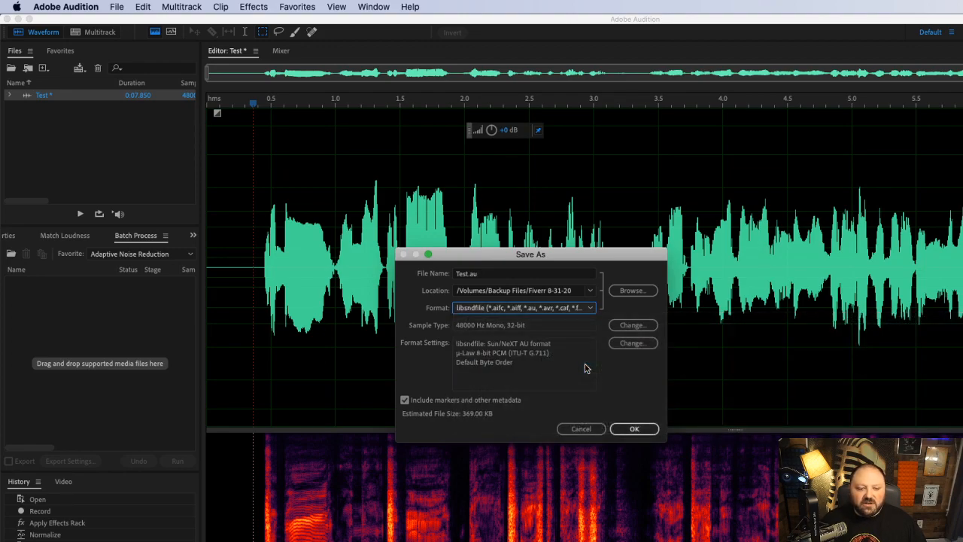
left_click(633, 324)
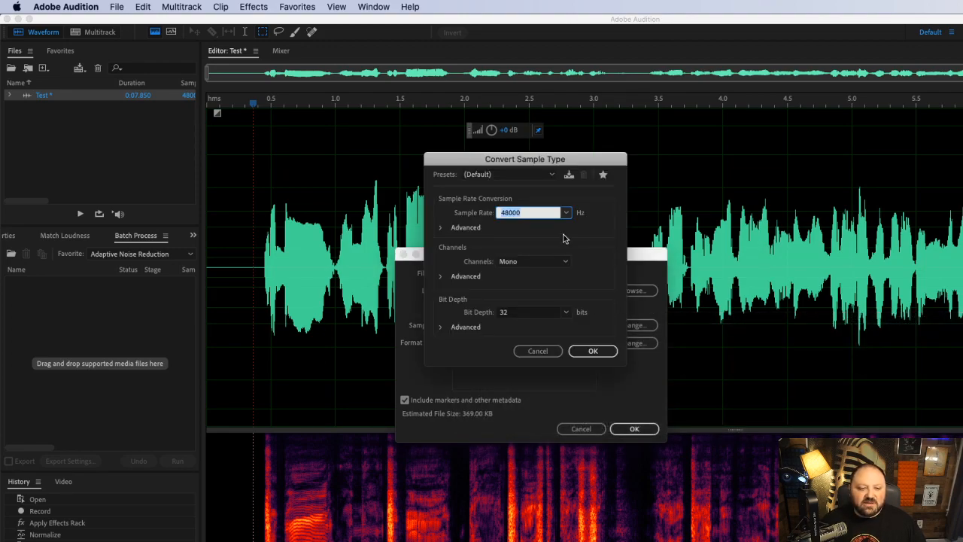
left_click(564, 212)
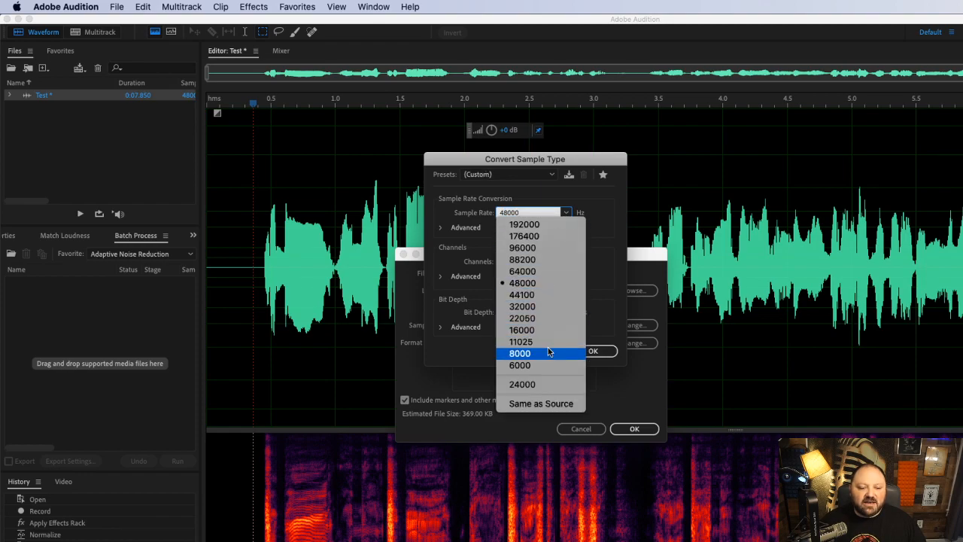
left_click(519, 352)
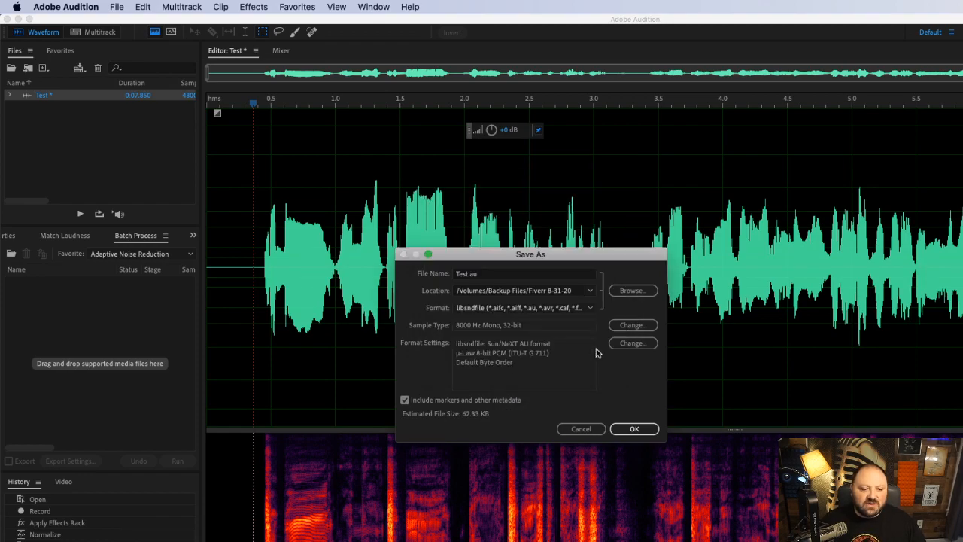
Step: Keep μ-Law 8-bit as the AU encoding in the format settings
left_click(633, 343)
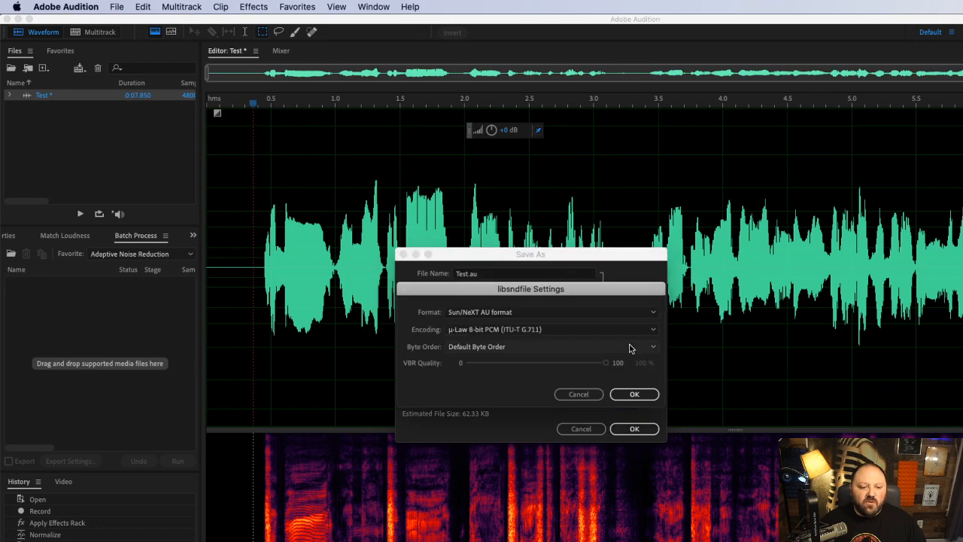
left_click(551, 329)
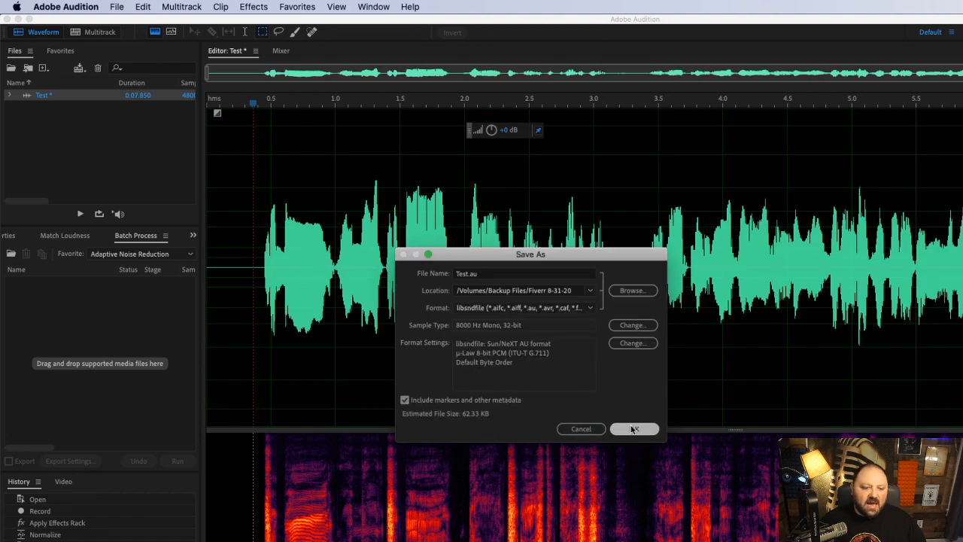
Step: Write Test.au to disk as a μ-Law 8-bit AU file at 8000 Hz
left_click(634, 428)
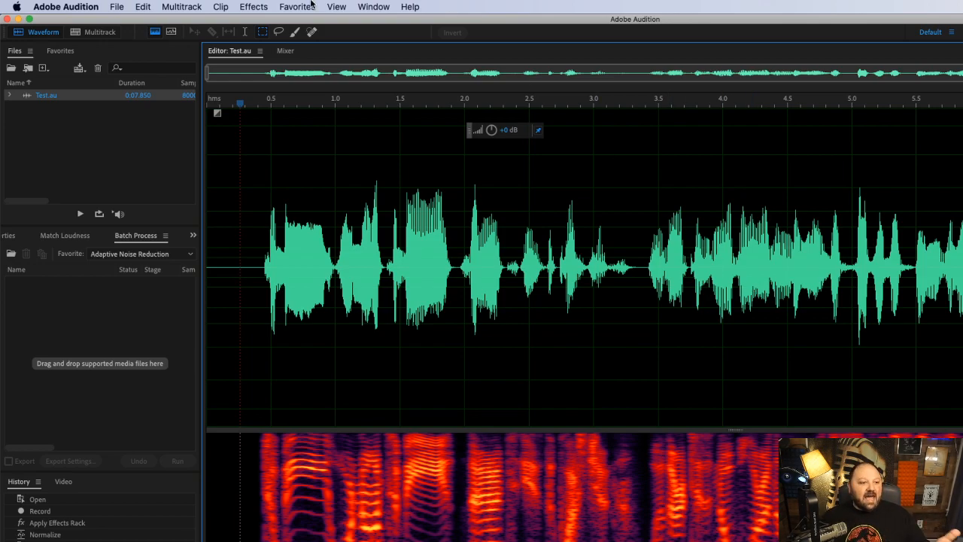
Step: Resave Test.au with a-Law 8-bit PCM encoding, overwriting the existing file
left_click(116, 7)
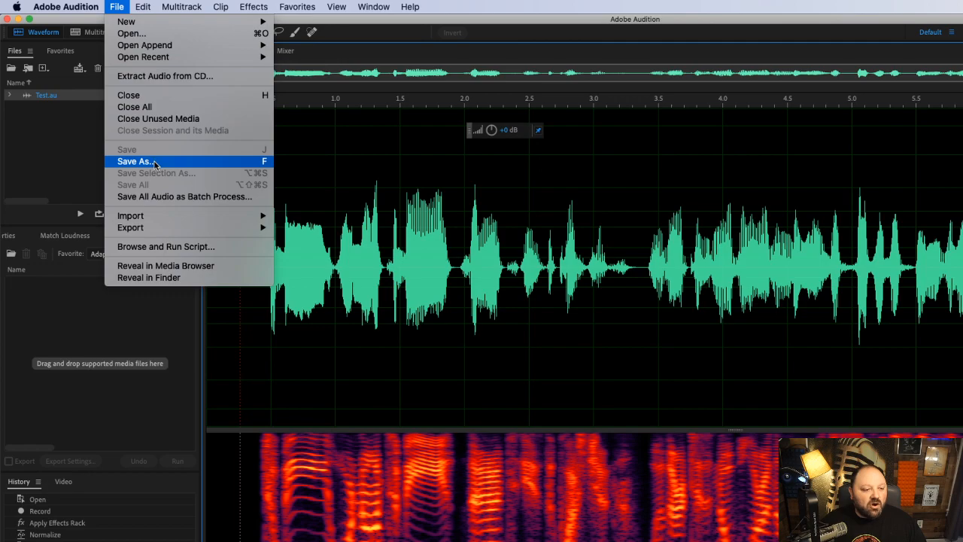
left_click(134, 161)
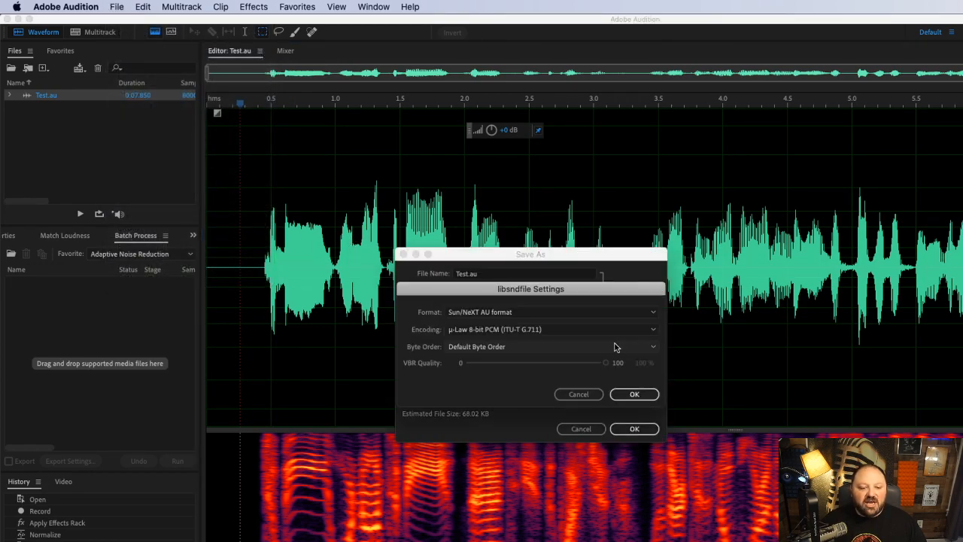
left_click(552, 328)
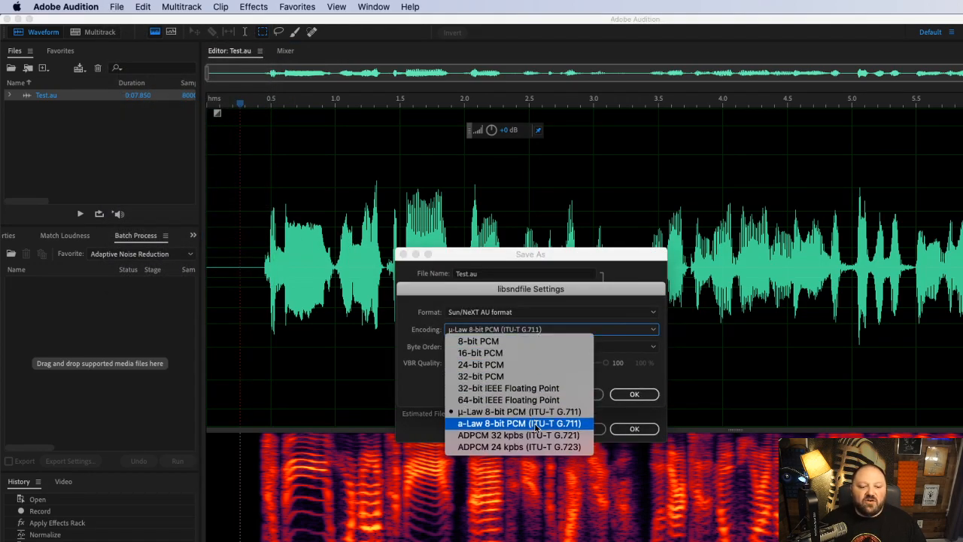
left_click(518, 422)
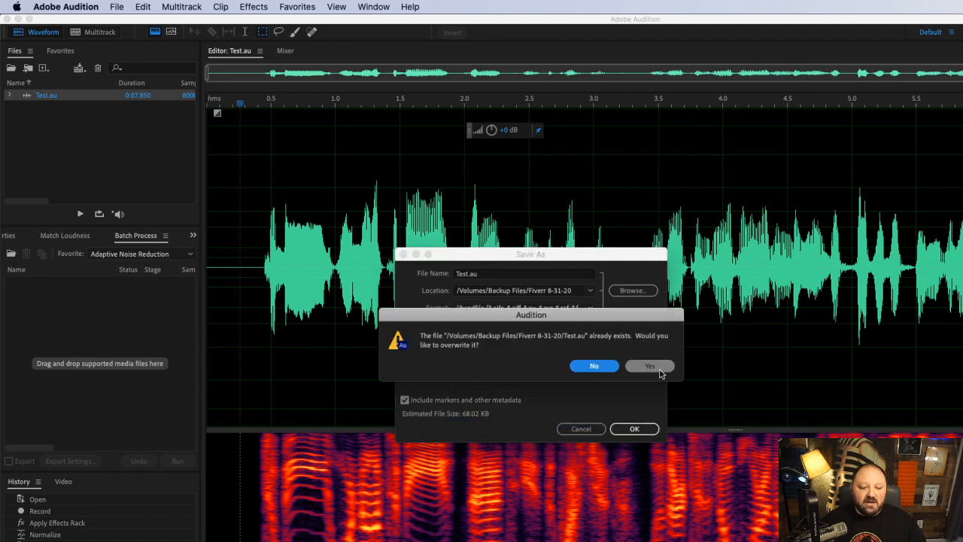
left_click(649, 365)
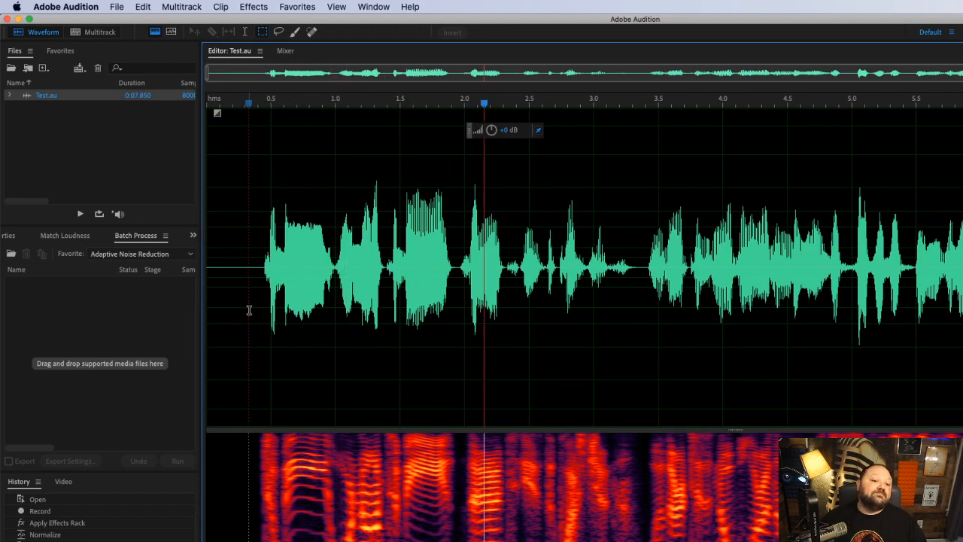
left_click(624, 103)
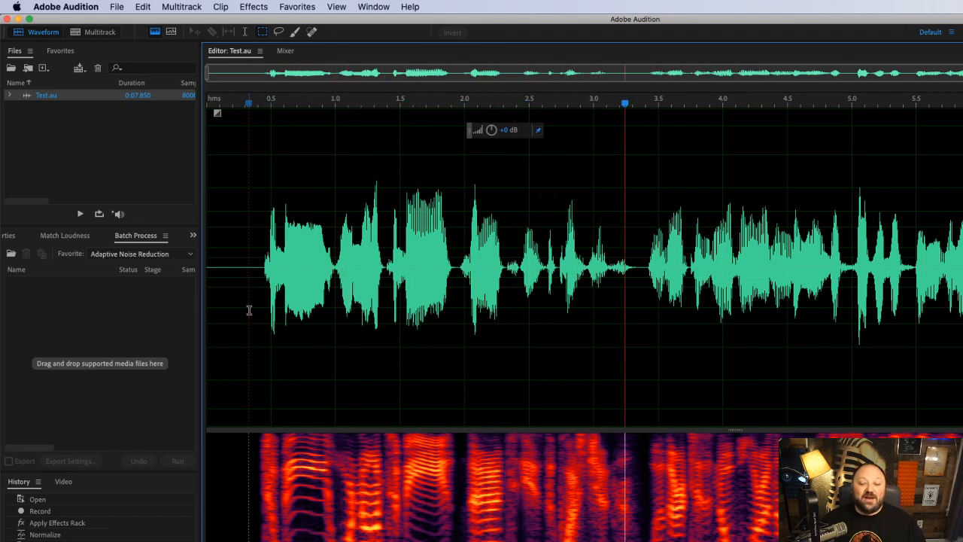